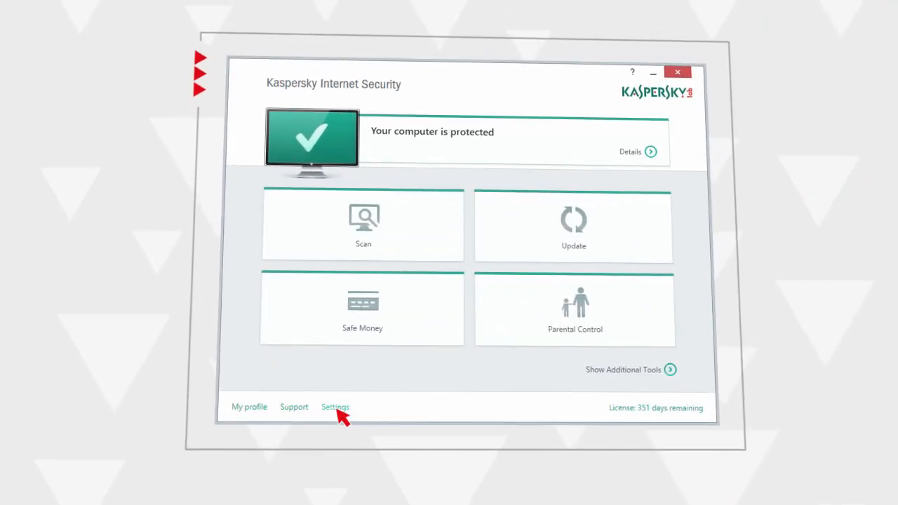
# Set the full scan schedule to weekly on Friday at 02:00 with the extra scheduling options enabled.
pyautogui.click(334, 407)
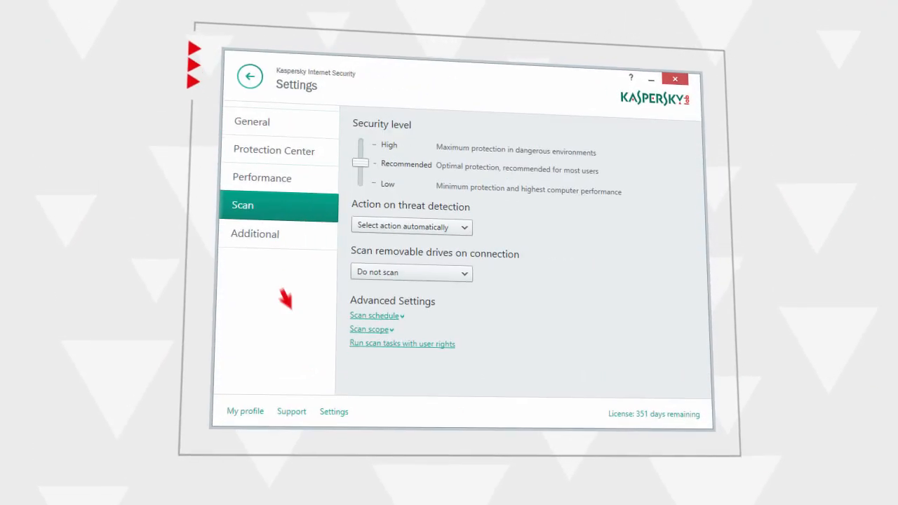
pyautogui.click(374, 315)
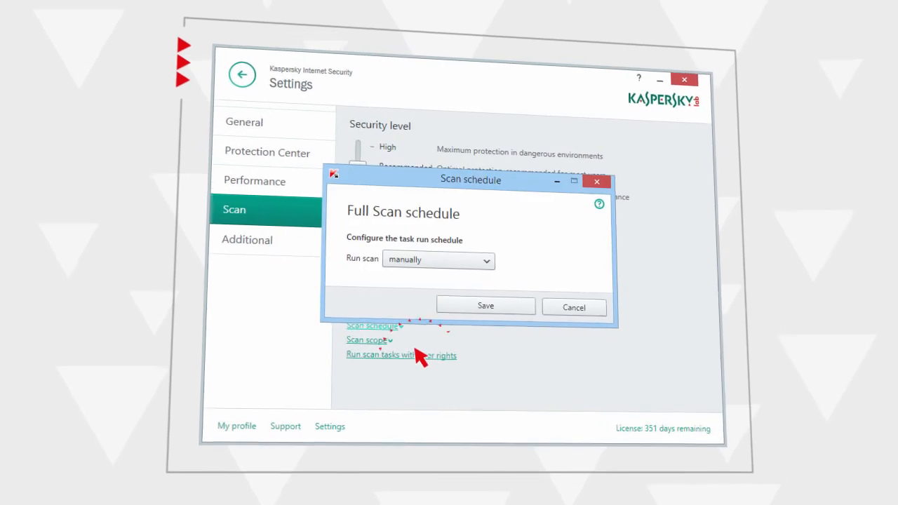
pyautogui.click(438, 260)
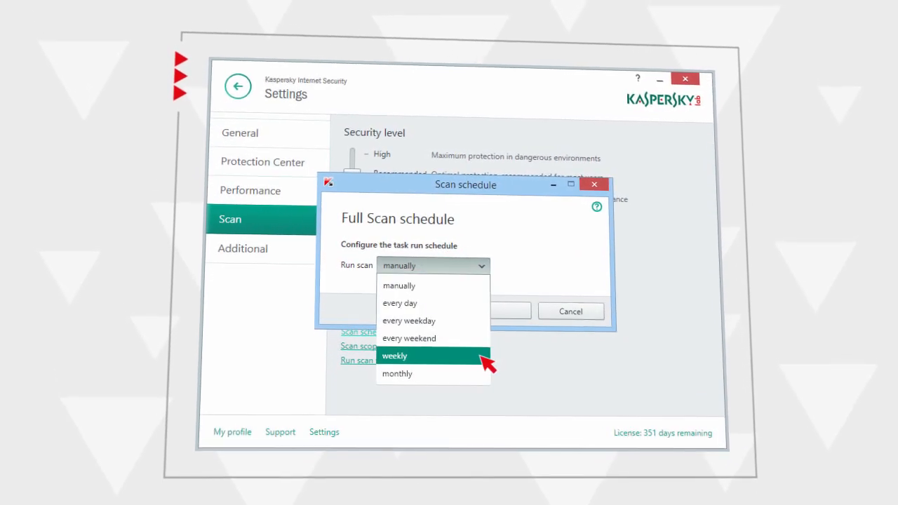
pyautogui.click(394, 356)
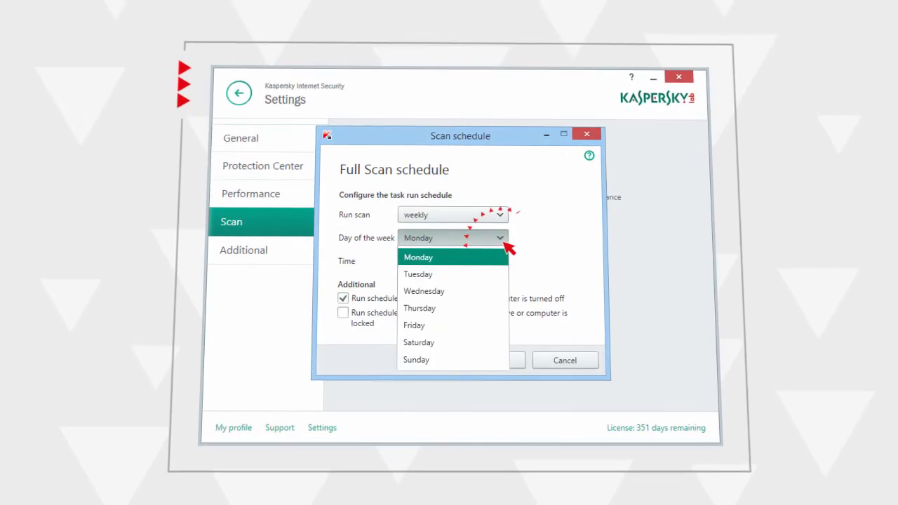
pyautogui.click(414, 326)
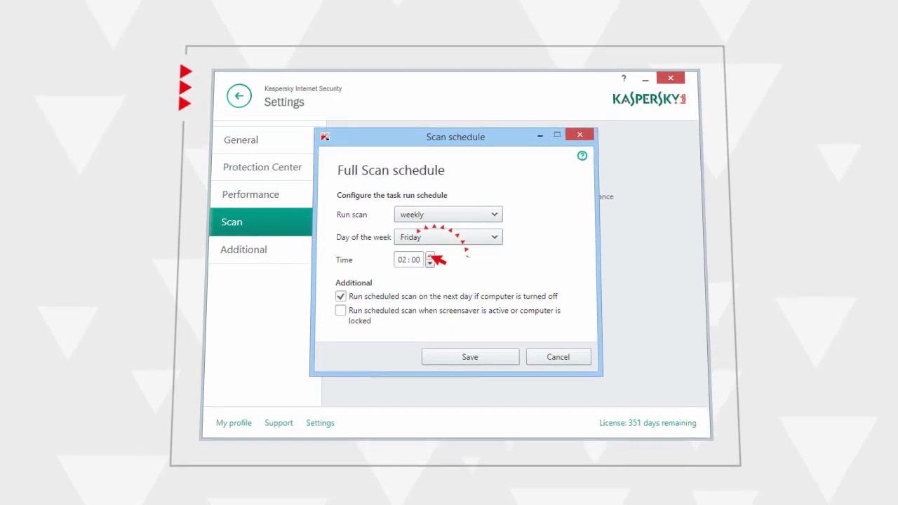
pyautogui.click(339, 310)
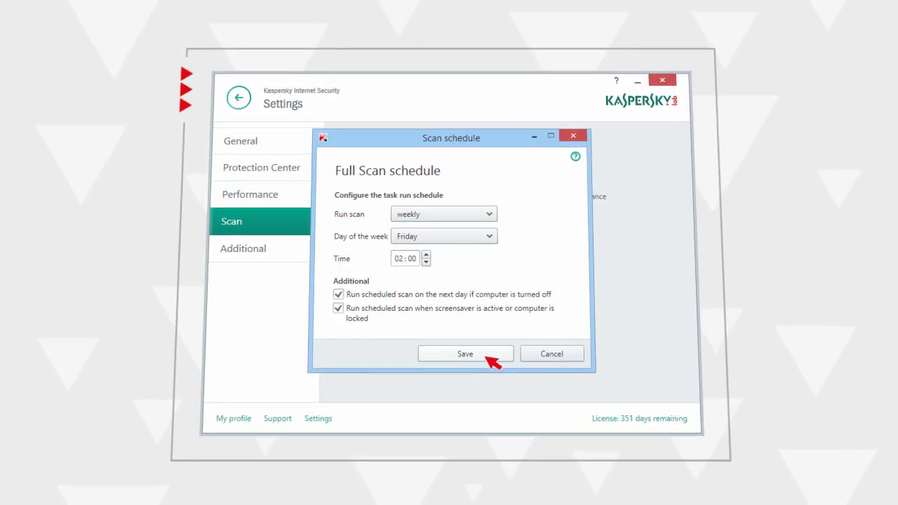
# Save the scan schedule and reach the Update settings under Additional.
pyautogui.click(466, 353)
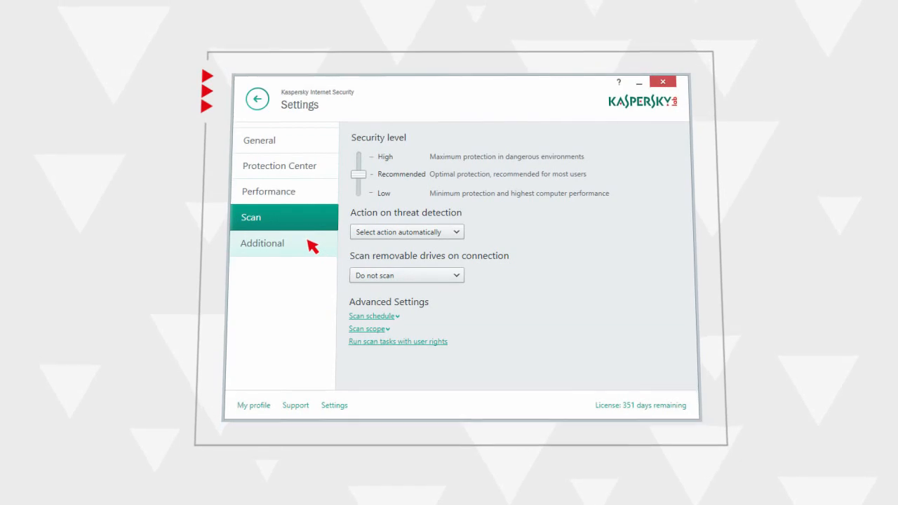
pyautogui.click(261, 245)
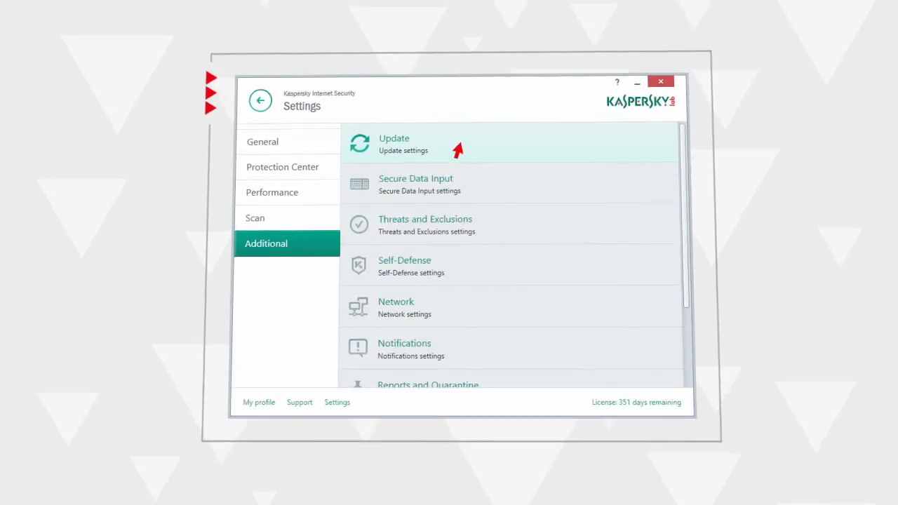
pyautogui.click(394, 143)
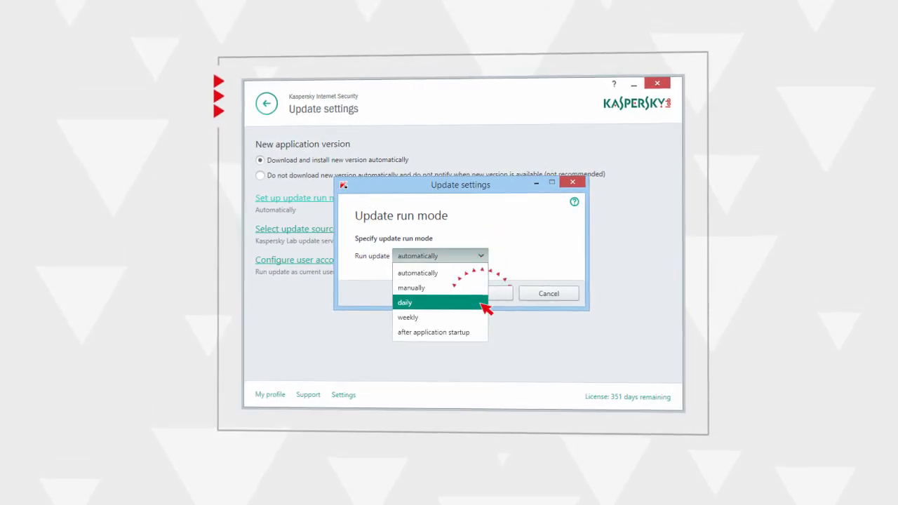
# Set the update run mode to daily, save it and return to the settings list.
pyautogui.click(404, 303)
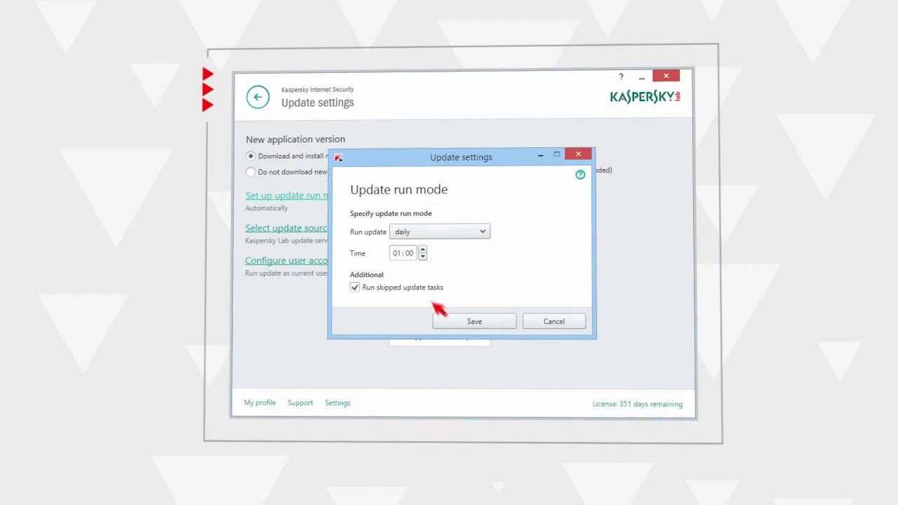
pyautogui.click(474, 321)
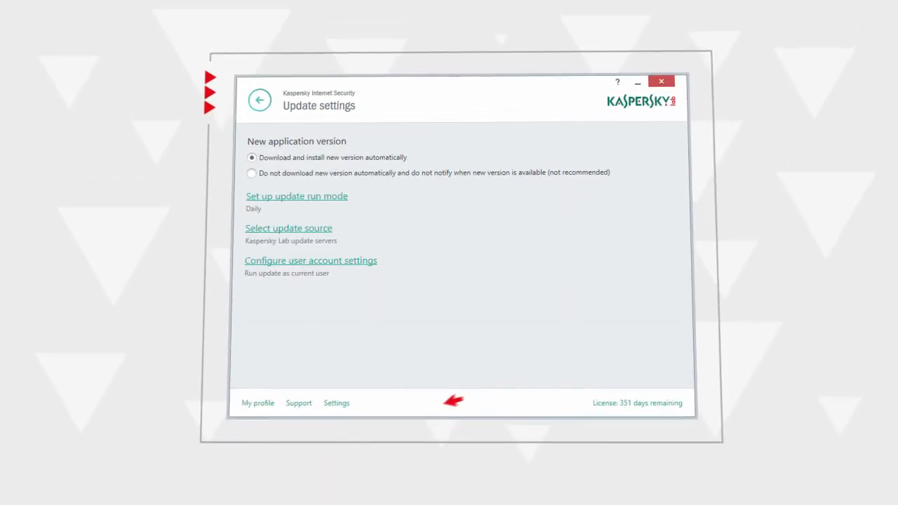
pyautogui.click(337, 401)
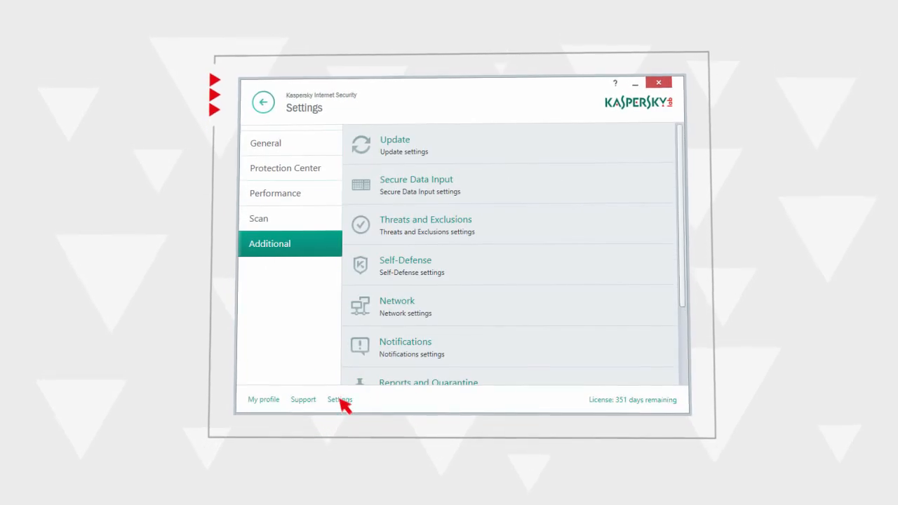
# In Performance, enable conceding resources at startup and to other applications, plus Perform Idle Scan.
pyautogui.click(275, 194)
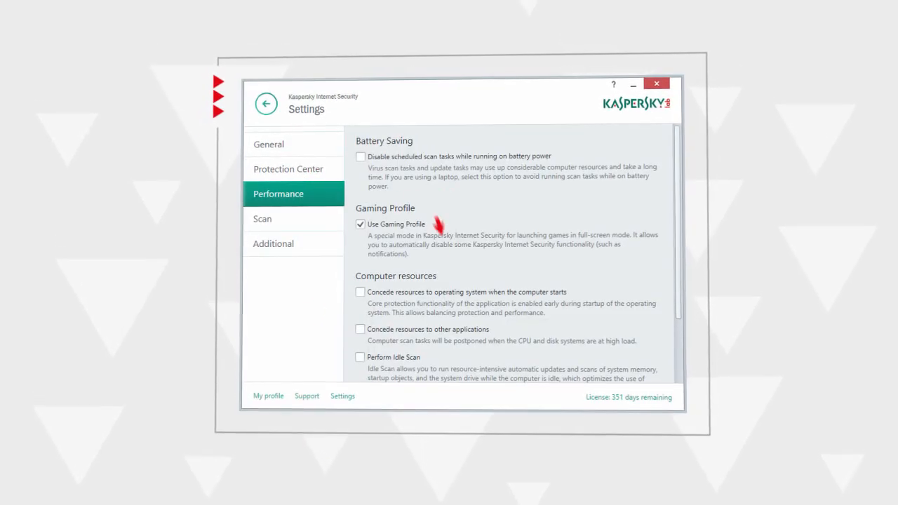
pyautogui.click(360, 292)
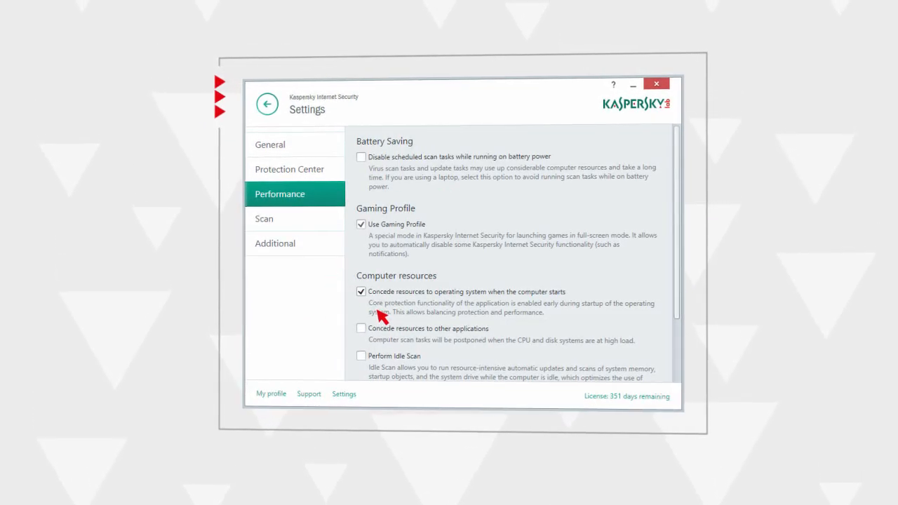
pyautogui.click(360, 329)
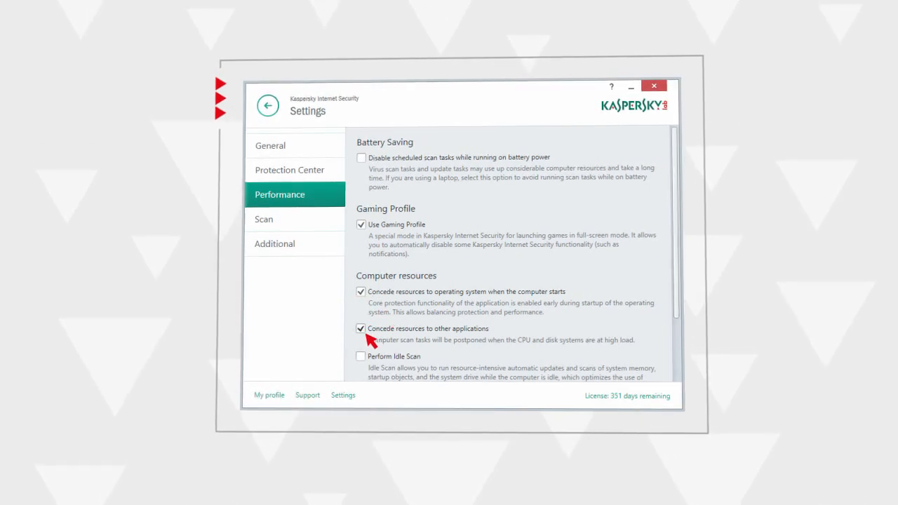
pyautogui.click(360, 357)
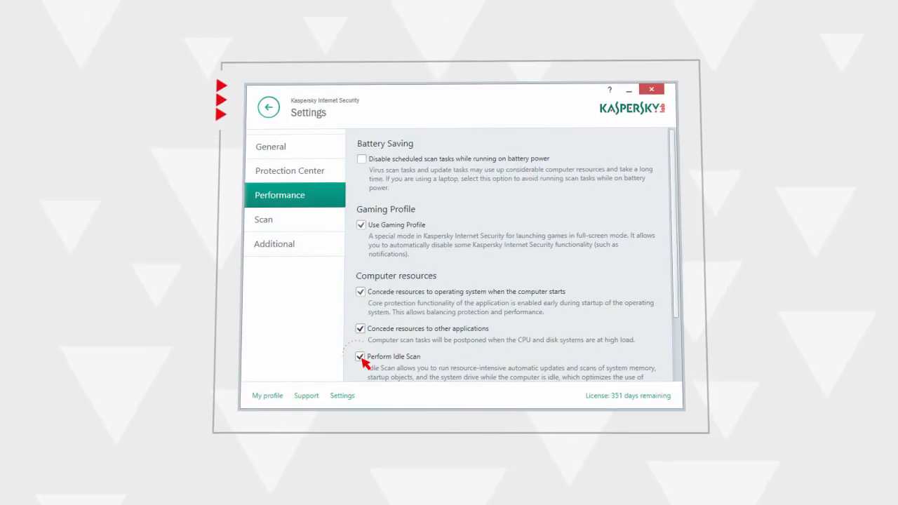